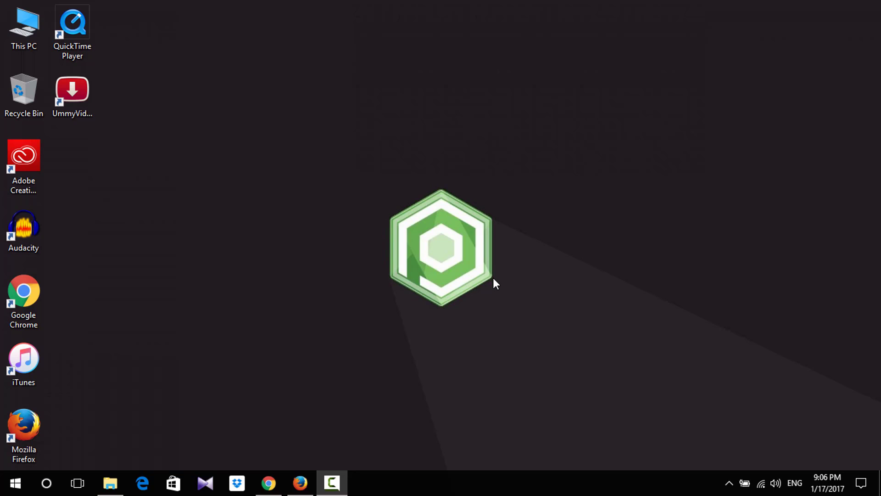
{"action": "mouse_move", "coordinate": [292, 463]}
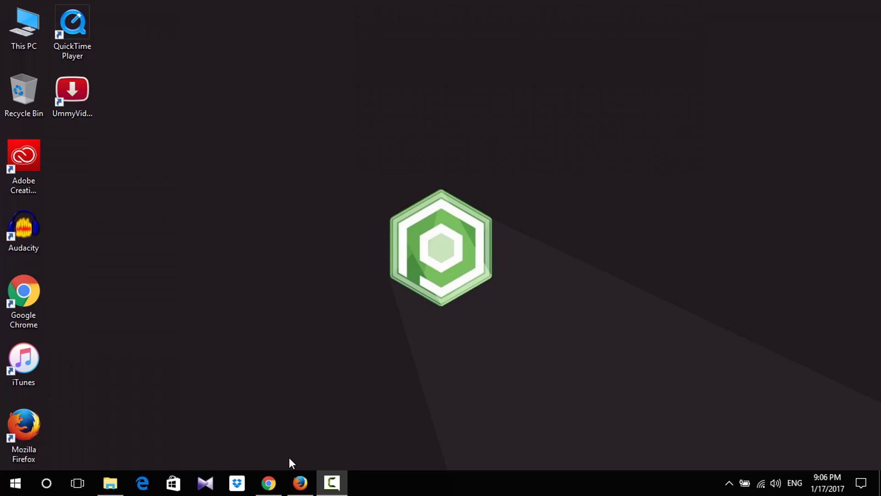
From Chrome's downloads page, reach the Downloads folder and move the partial .crdownload file to the desktop
{"action": "left_click", "coordinate": [267, 483]}
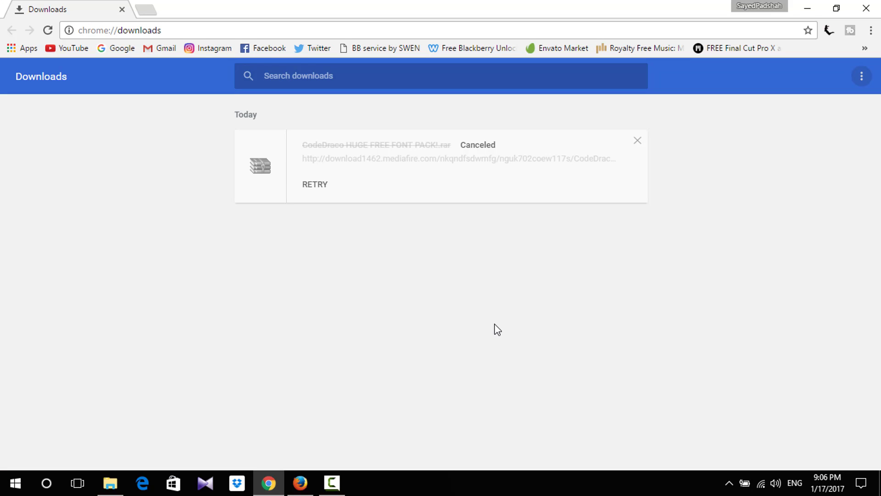
{"action": "mouse_move", "coordinate": [805, 211]}
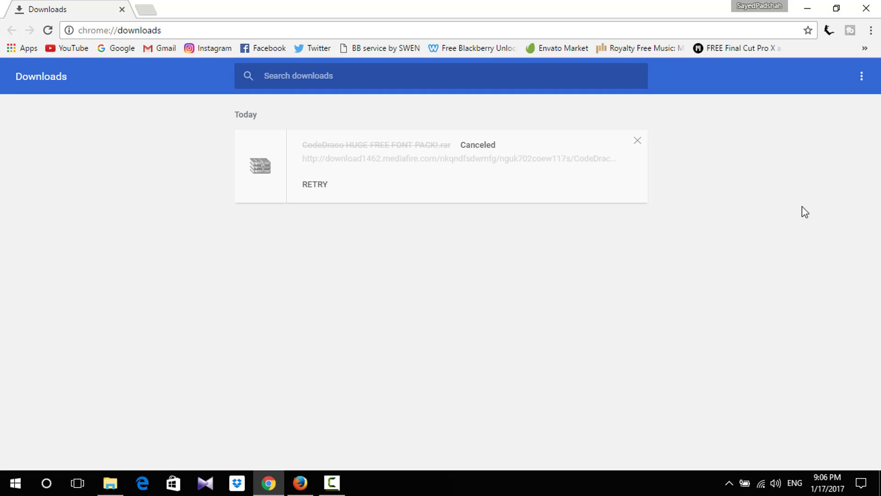
{"action": "left_click", "coordinate": [862, 76]}
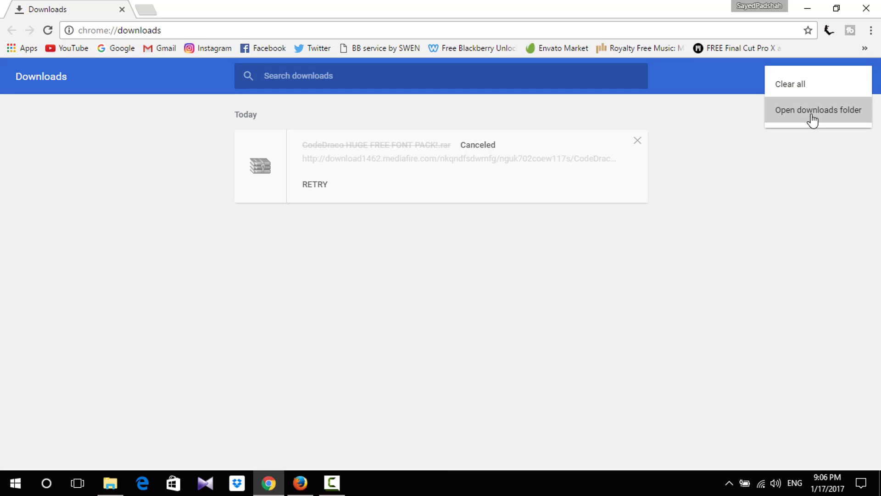
{"action": "left_click", "coordinate": [818, 109]}
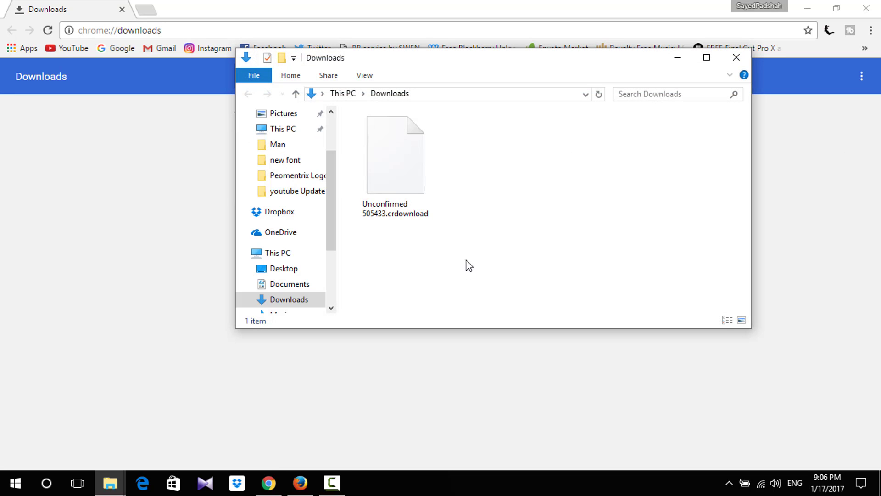
{"action": "left_click", "coordinate": [395, 154]}
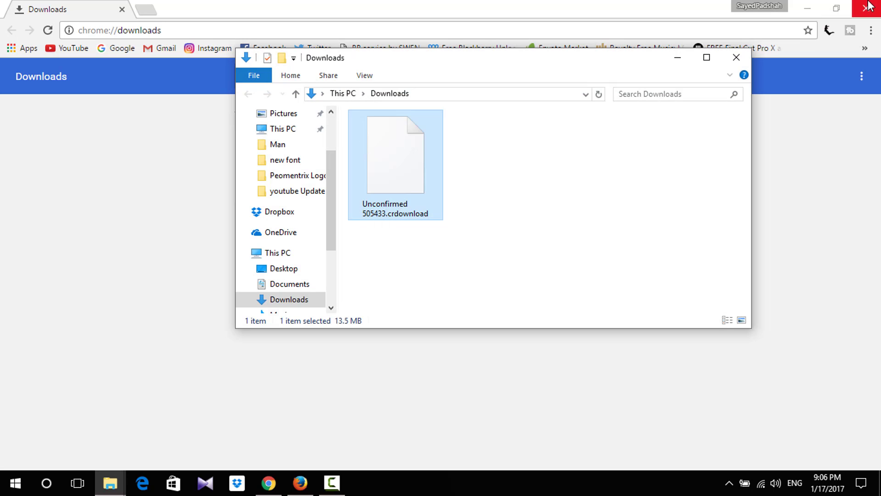
Back on Chrome's downloads page, copy the canceled download's link address
{"action": "left_click", "coordinate": [870, 7]}
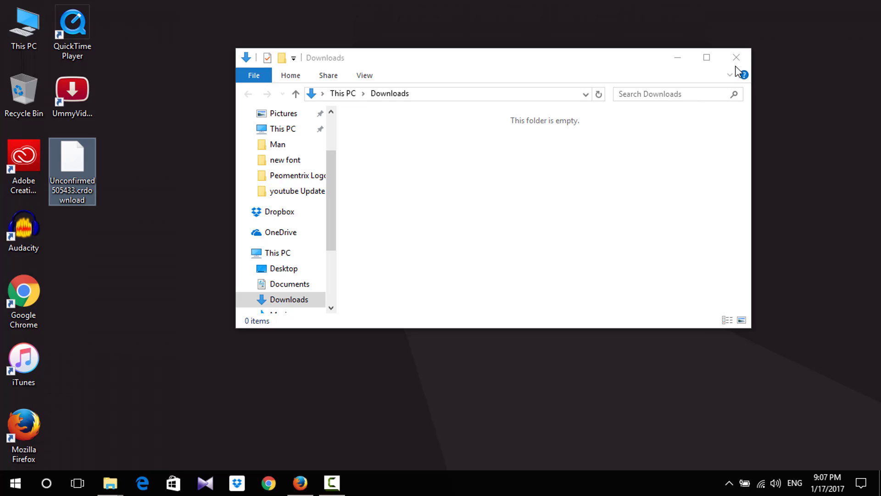
{"action": "left_click", "coordinate": [736, 57]}
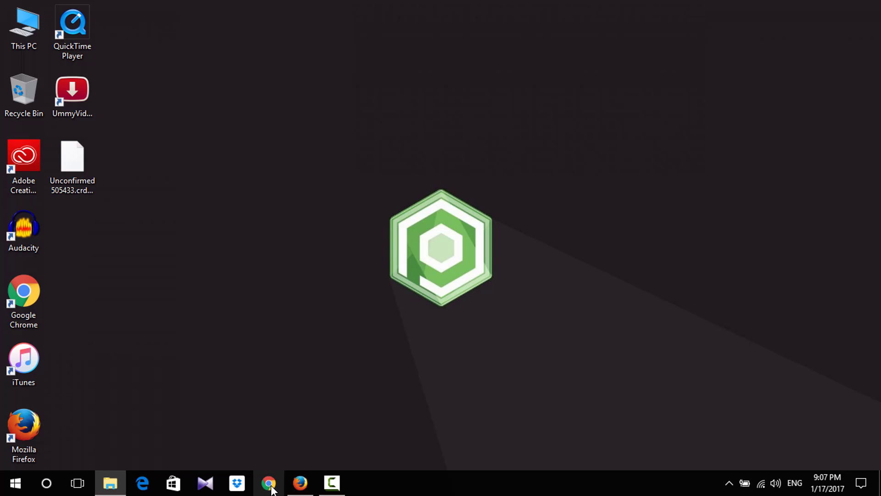
{"action": "left_click", "coordinate": [269, 484]}
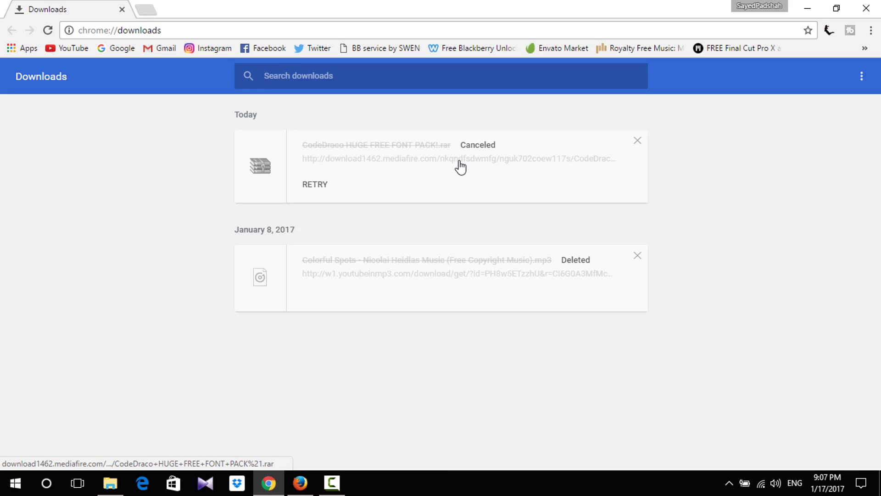
{"action": "right_click", "coordinate": [460, 165]}
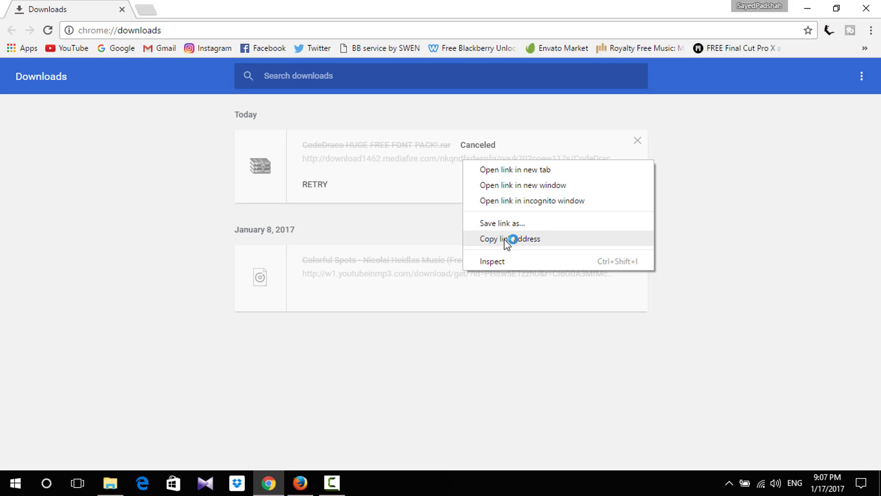
{"action": "mouse_move", "coordinate": [302, 483]}
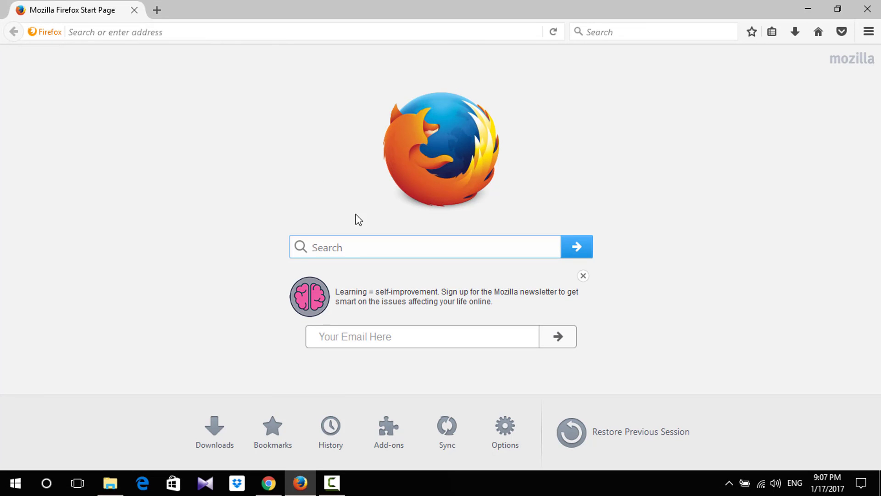
Paste & Go the MediaFire link in Firefox so the CodeDraco font pack download begins, dismissing the Reimage Repair pop-up
{"action": "right_click", "coordinate": [169, 32]}
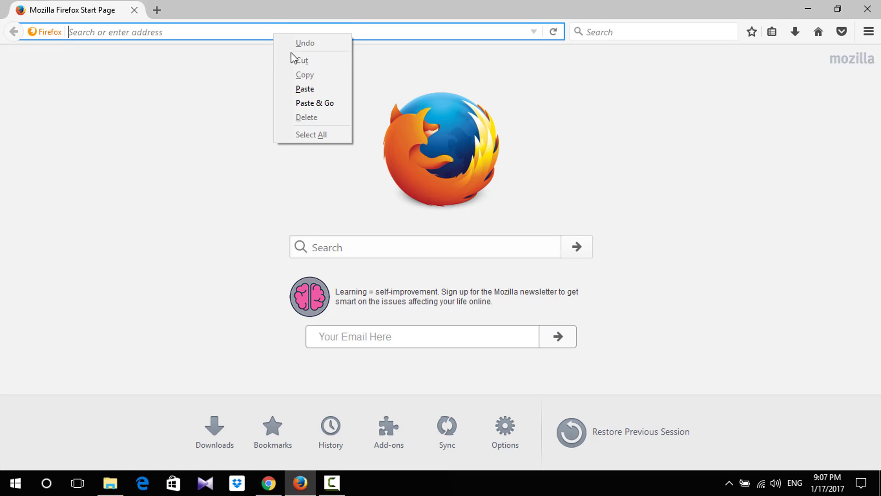
{"action": "left_click", "coordinate": [304, 89]}
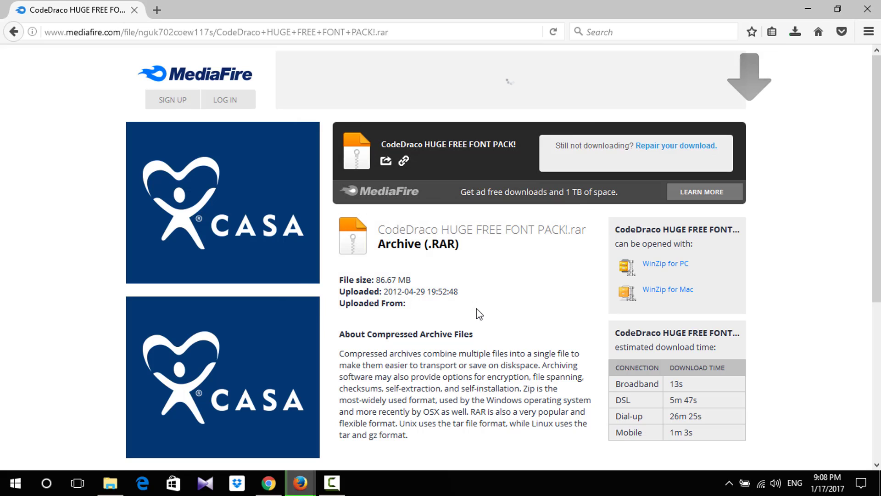
{"action": "mouse_move", "coordinate": [786, 120]}
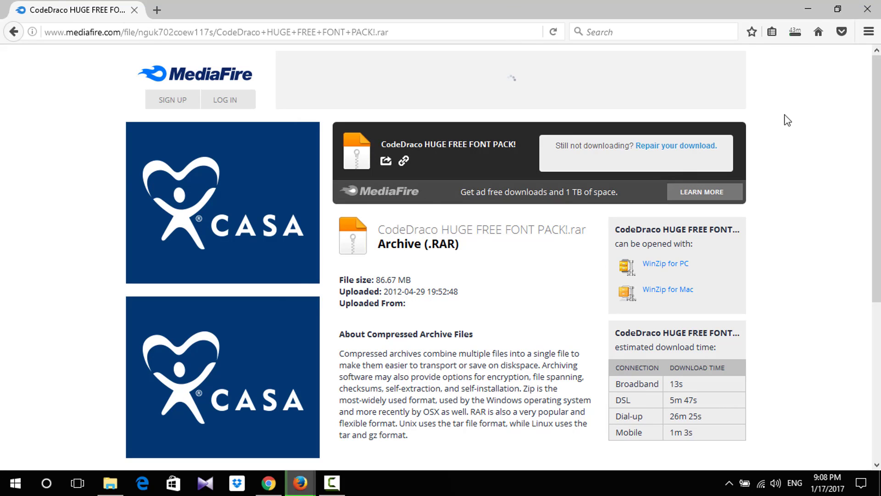
{"action": "left_click", "coordinate": [793, 31]}
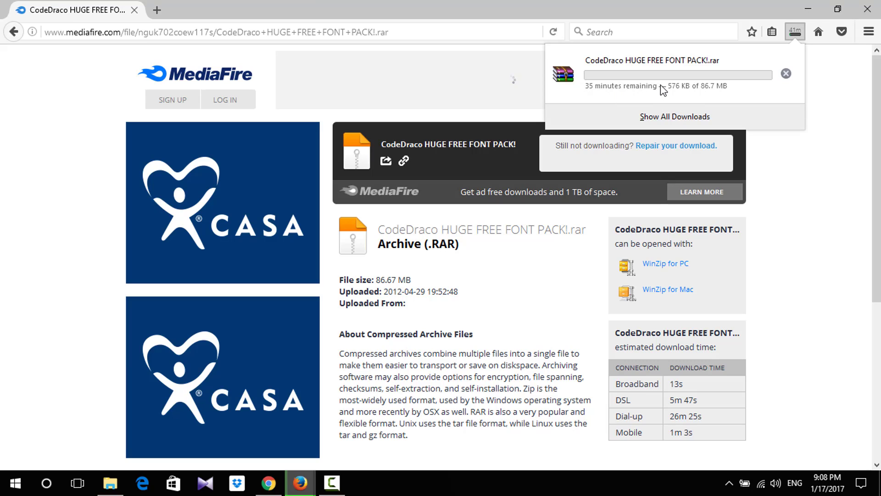
{"action": "mouse_move", "coordinate": [672, 77]}
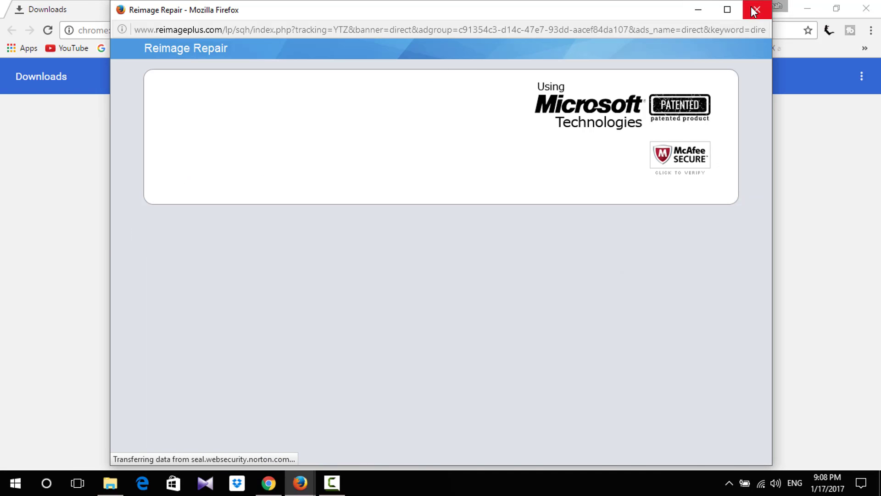
{"action": "left_click", "coordinate": [755, 10]}
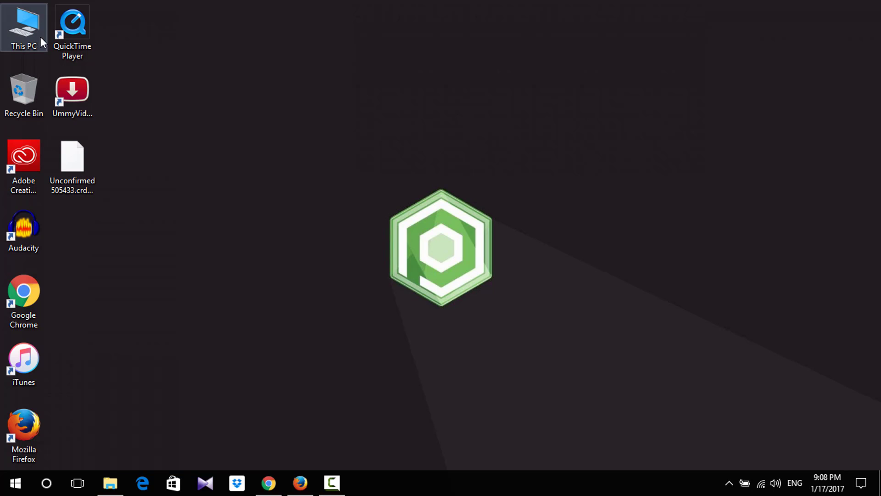
Rename the desktop .crdownload file to 'CodeDraco HUGE FREE FONT PACK!.rar.part', accepting the extension change, so it replaces Firefox's part file
{"action": "double_click", "coordinate": [24, 27]}
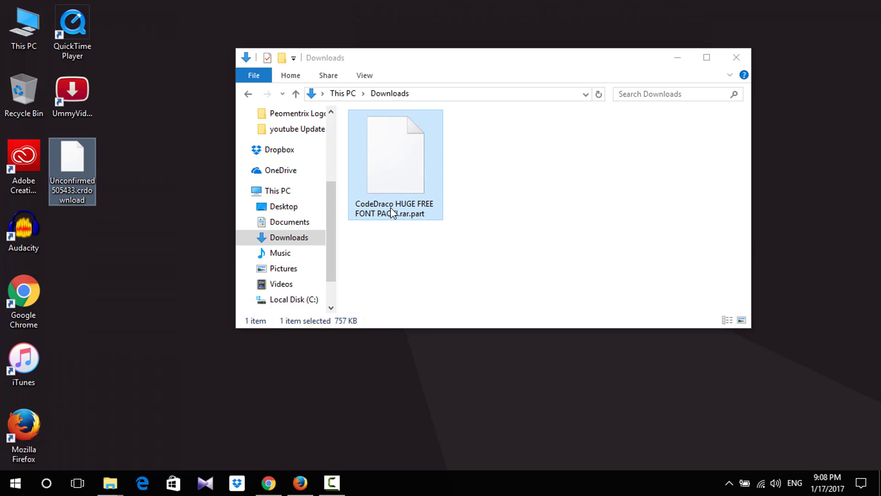
{"action": "mouse_move", "coordinate": [399, 199]}
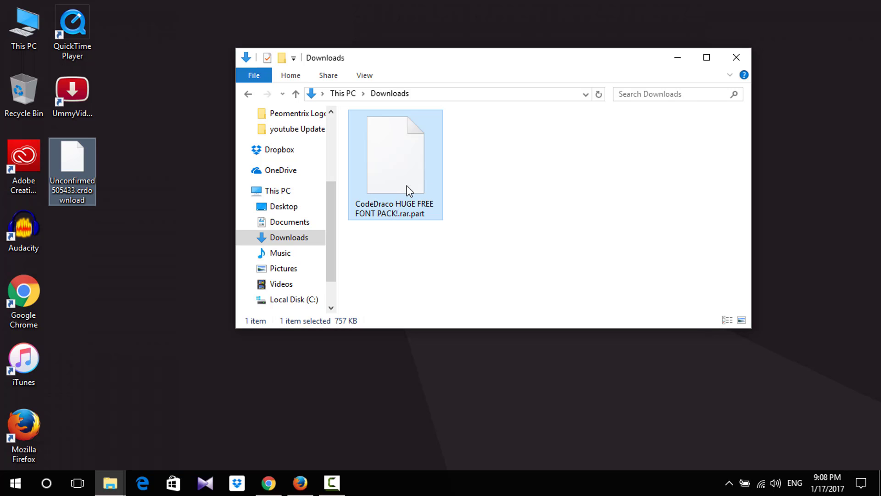
{"action": "left_click", "coordinate": [394, 209]}
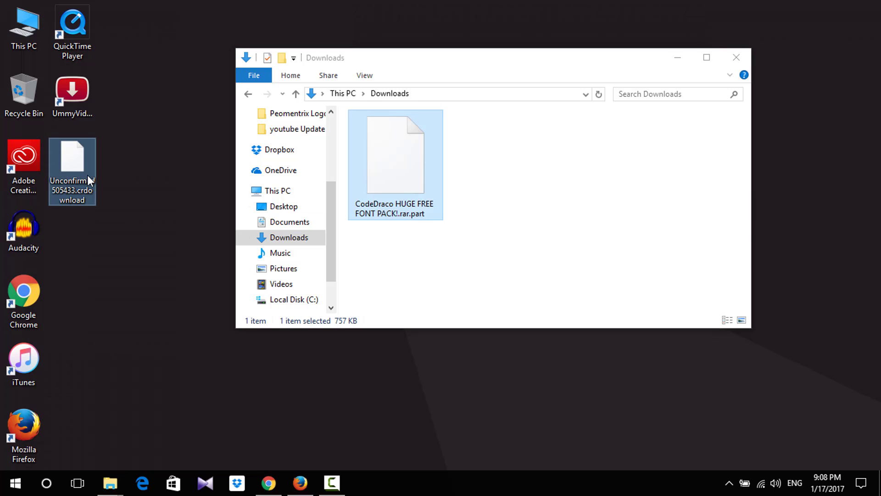
{"action": "right_click", "coordinate": [71, 151]}
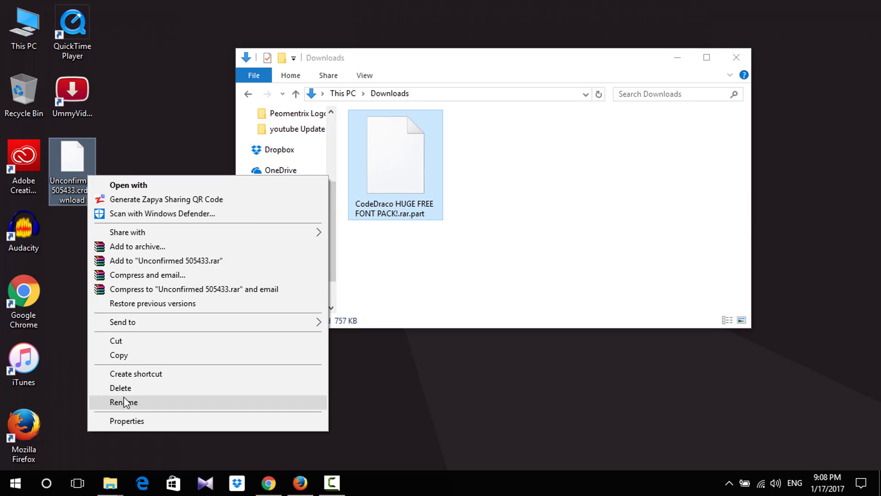
{"action": "left_click", "coordinate": [123, 402]}
{"action": "type", "text": "CodeDraco HUGE FREE FONT PACK!.rar.part"}
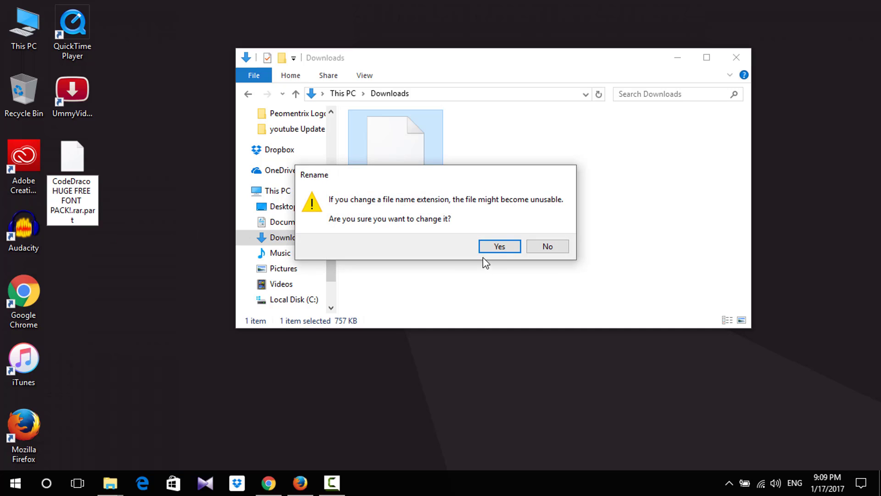
{"action": "left_click", "coordinate": [498, 246]}
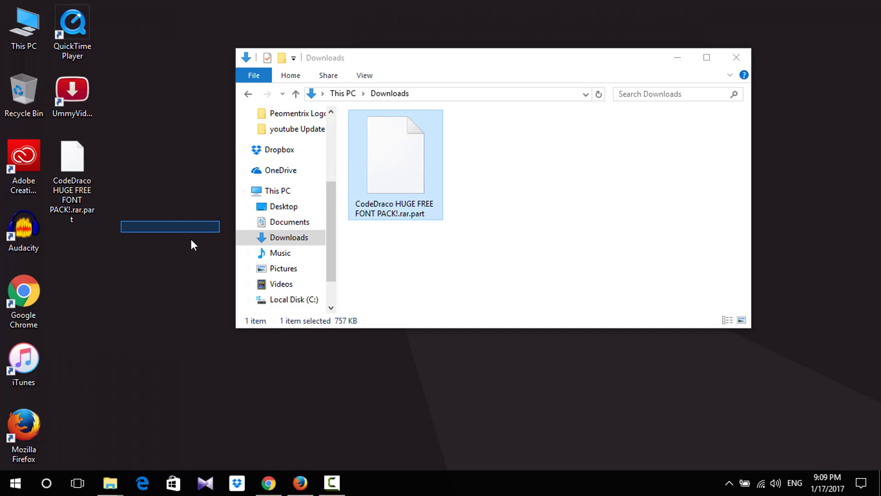
{"action": "left_click", "coordinate": [71, 169]}
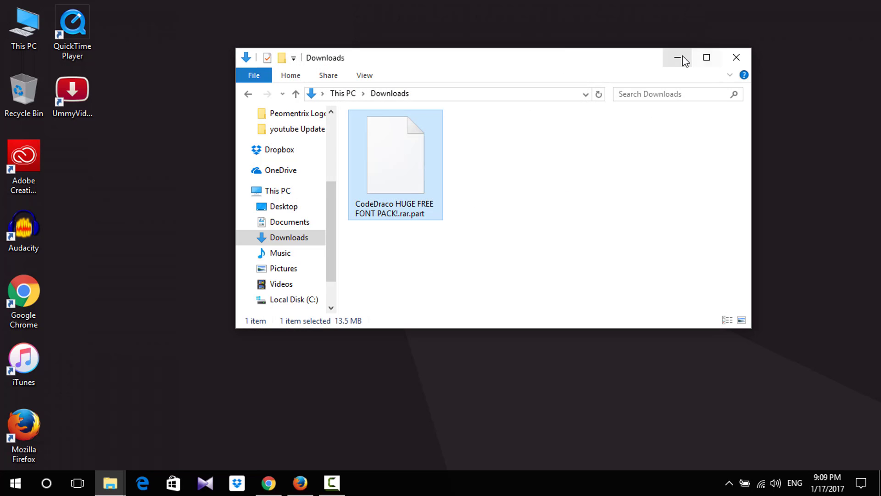
Show Firefox's downloads list with the font pack now at 13.6 of 86.7 MB
{"action": "left_click", "coordinate": [301, 483]}
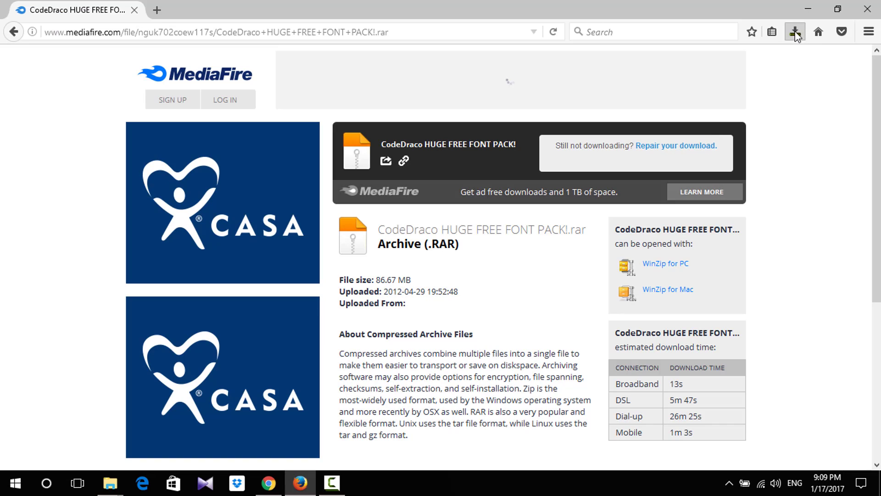
{"action": "left_click", "coordinate": [795, 31]}
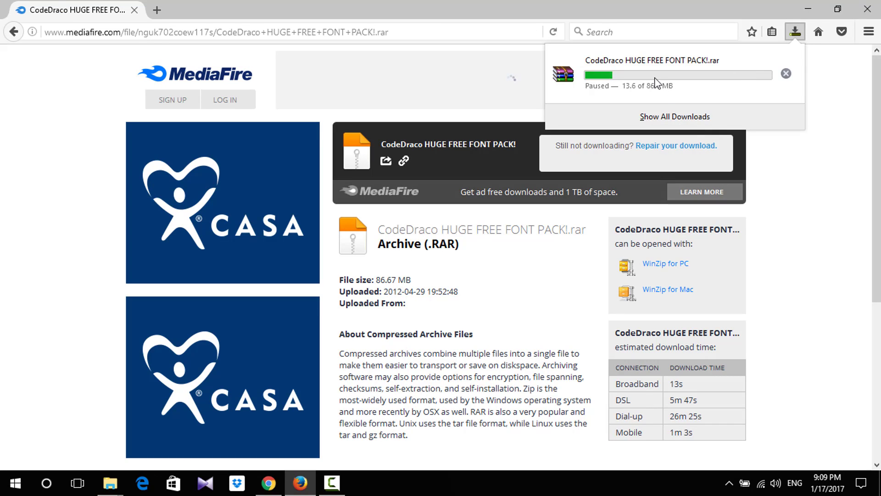